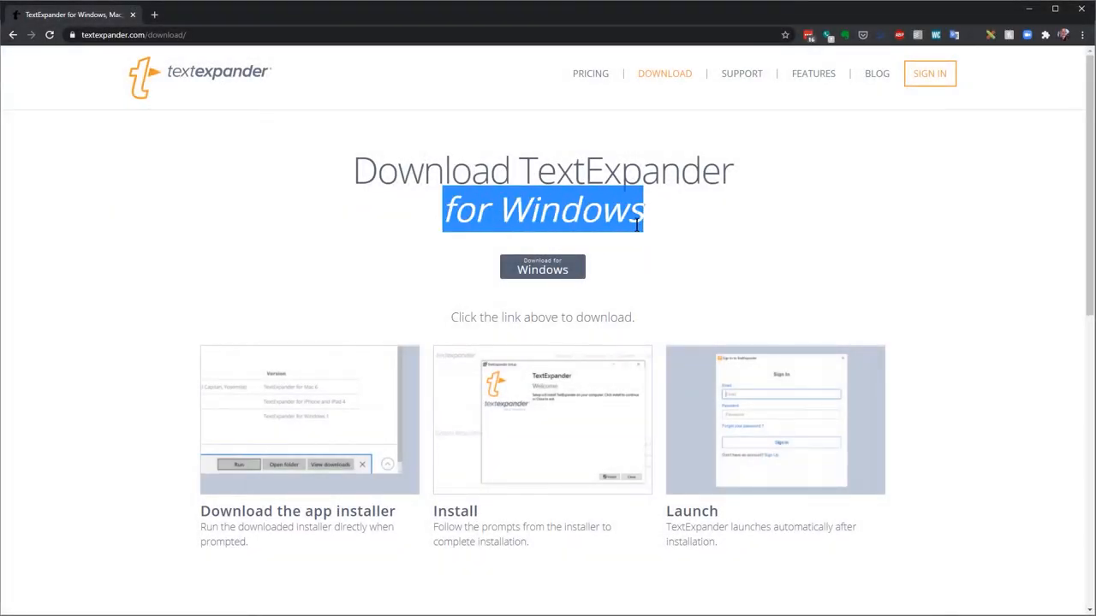
Expand .sw in The Journal entry into 'A long time ago, in a galaxy far, far away...'.
scroll(down, 3)
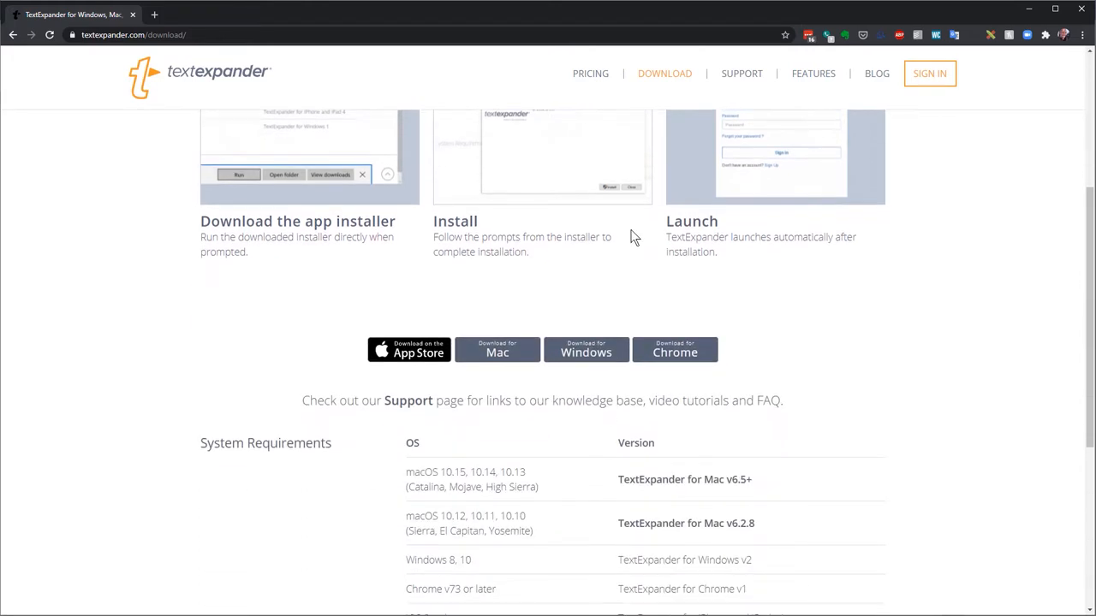
scroll(down, 3)
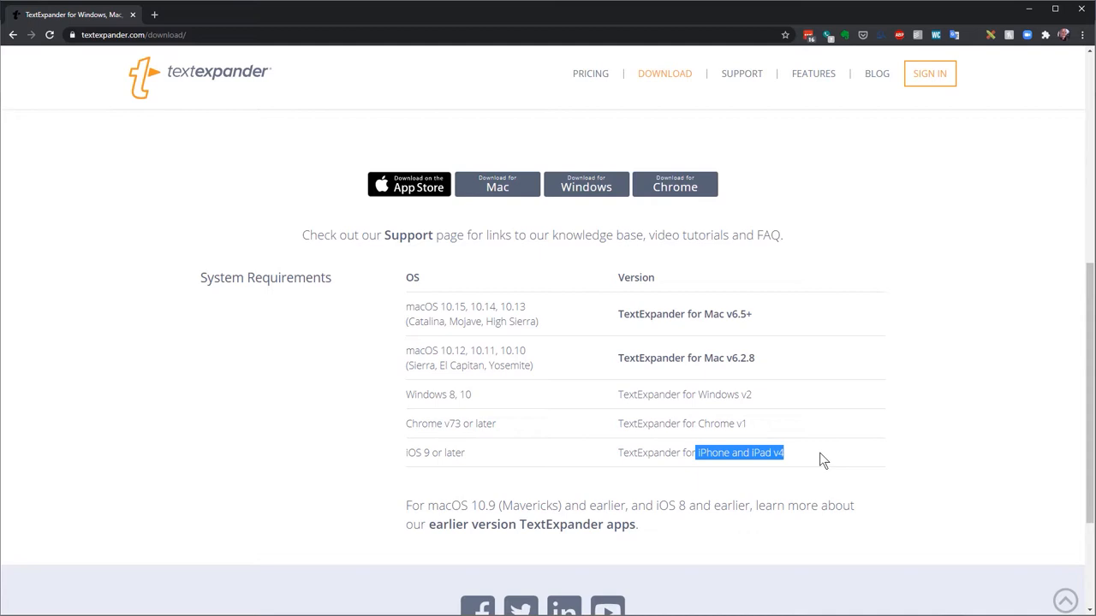
click(586, 183)
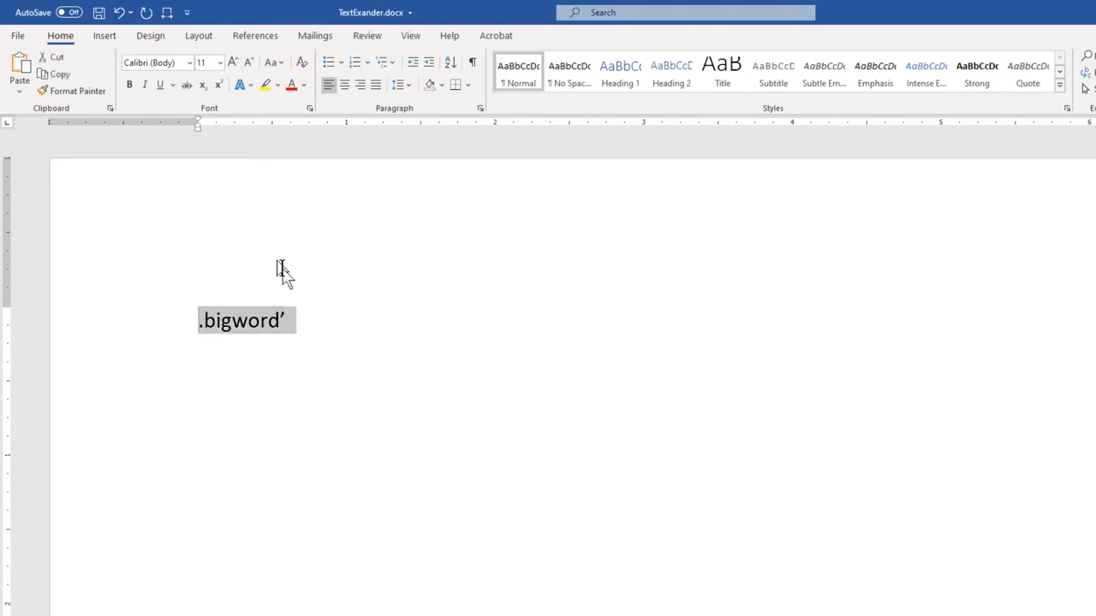
text(.sw')
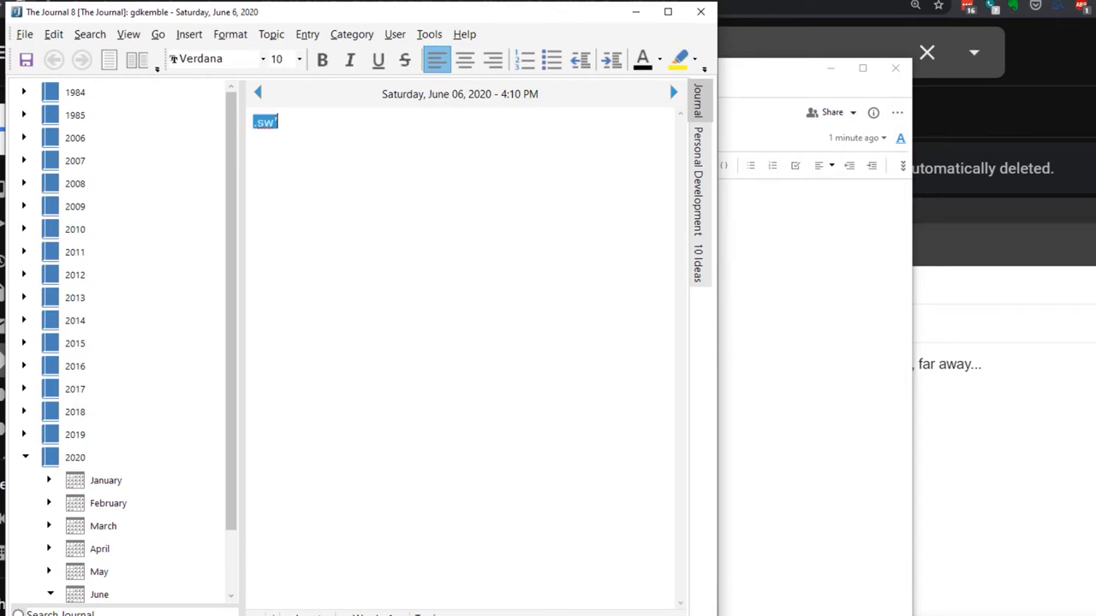
text(A long time ago, in a galaxy far, far away...)
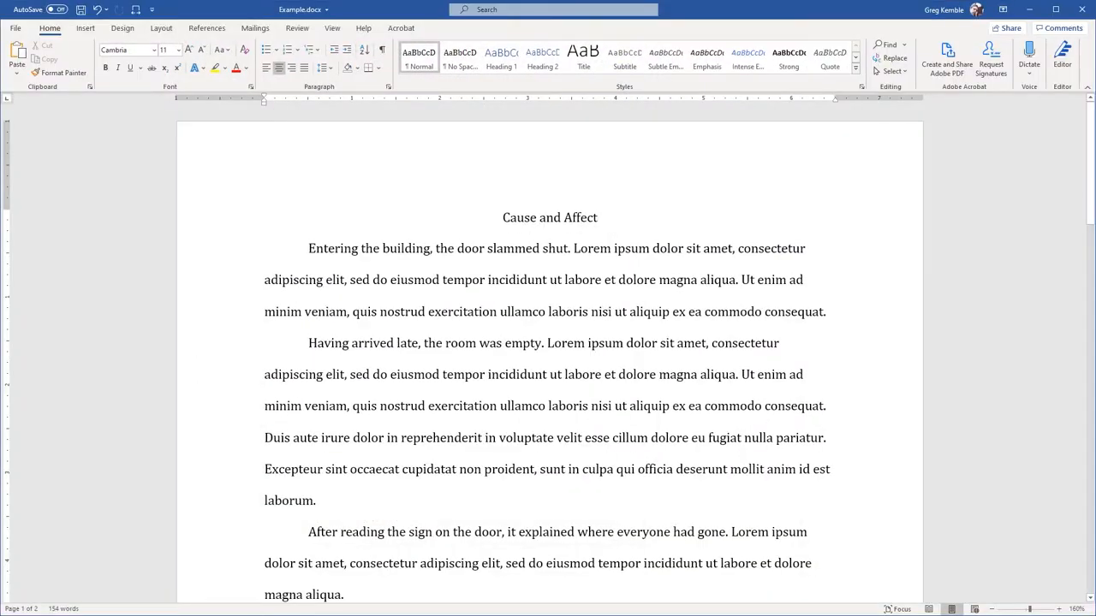
Comment 'Dangling modifier' on opening phrases like 'Entering the building' and 'Having arrived late' via .dm.
click(599, 218)
text(Review the difference between affect and effect.)
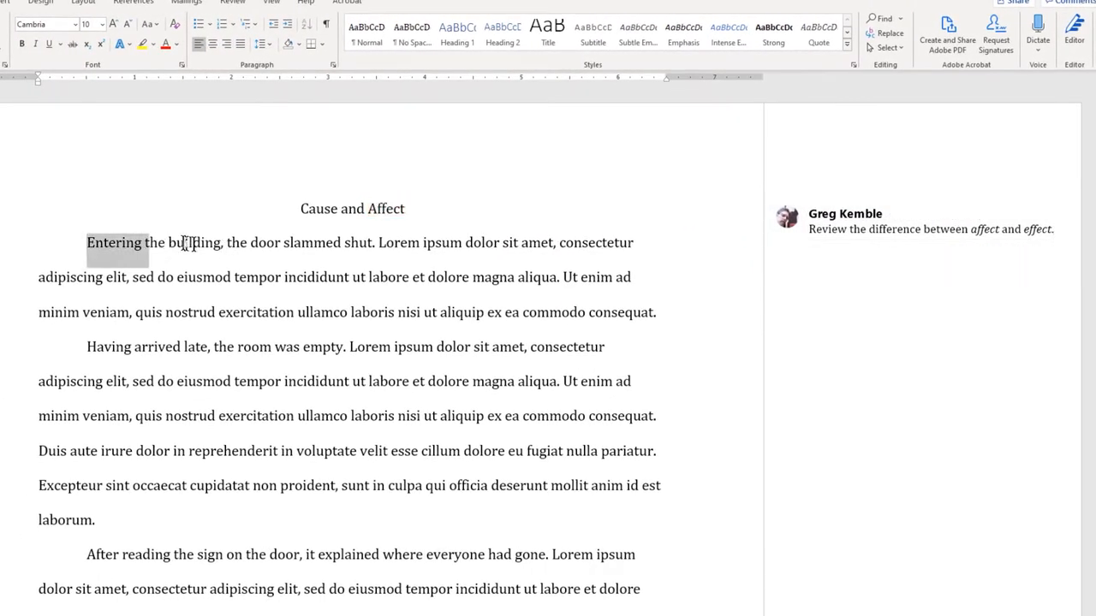
drag(86, 242, 221, 257)
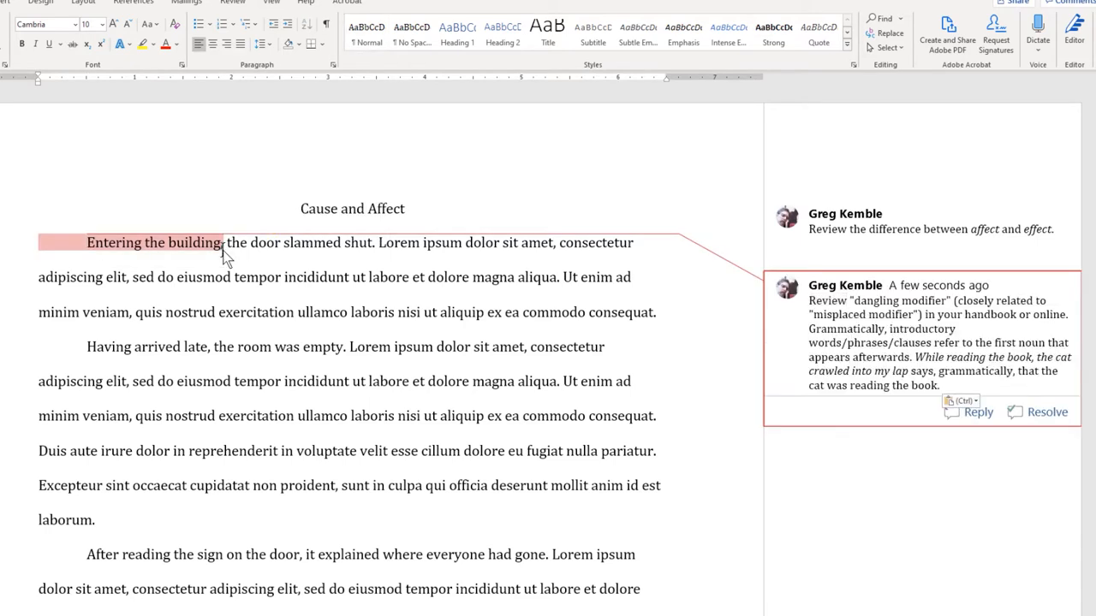
click(149, 347)
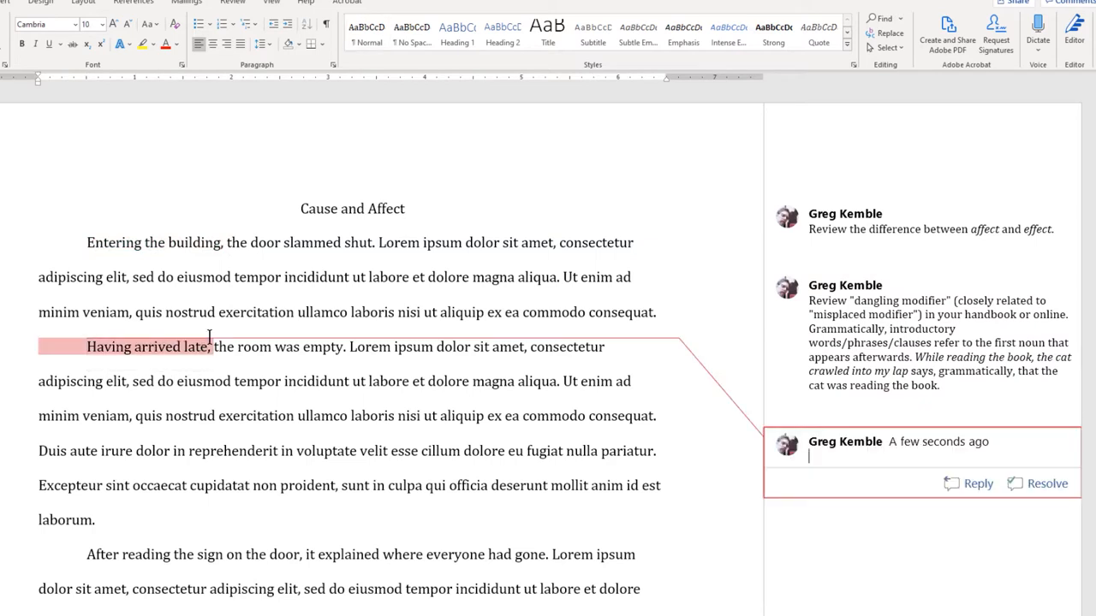
text(Dangling modifier.)
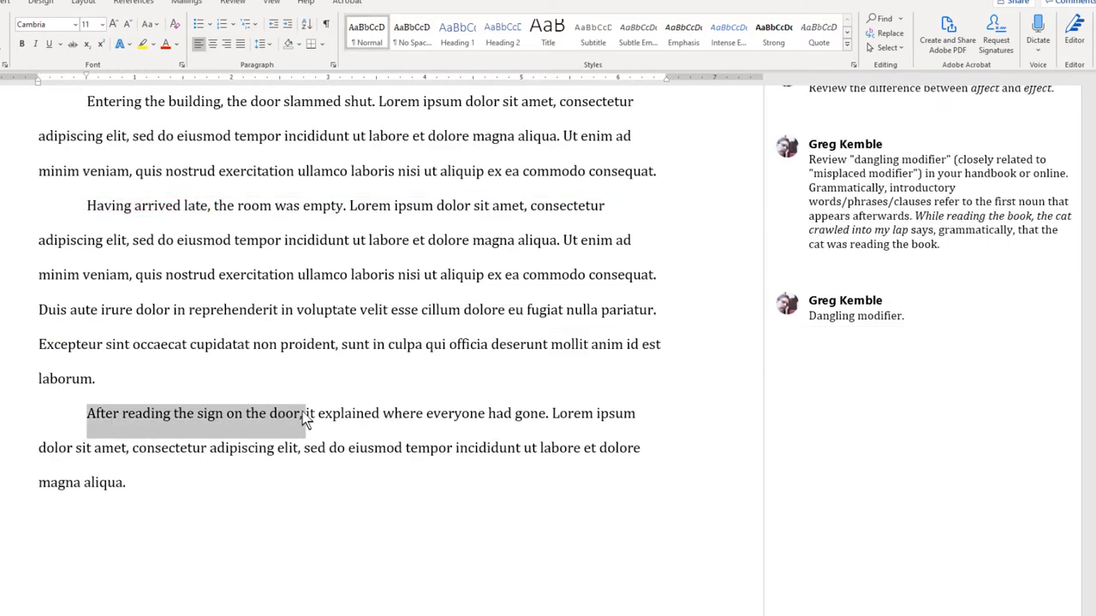
text(.dm)
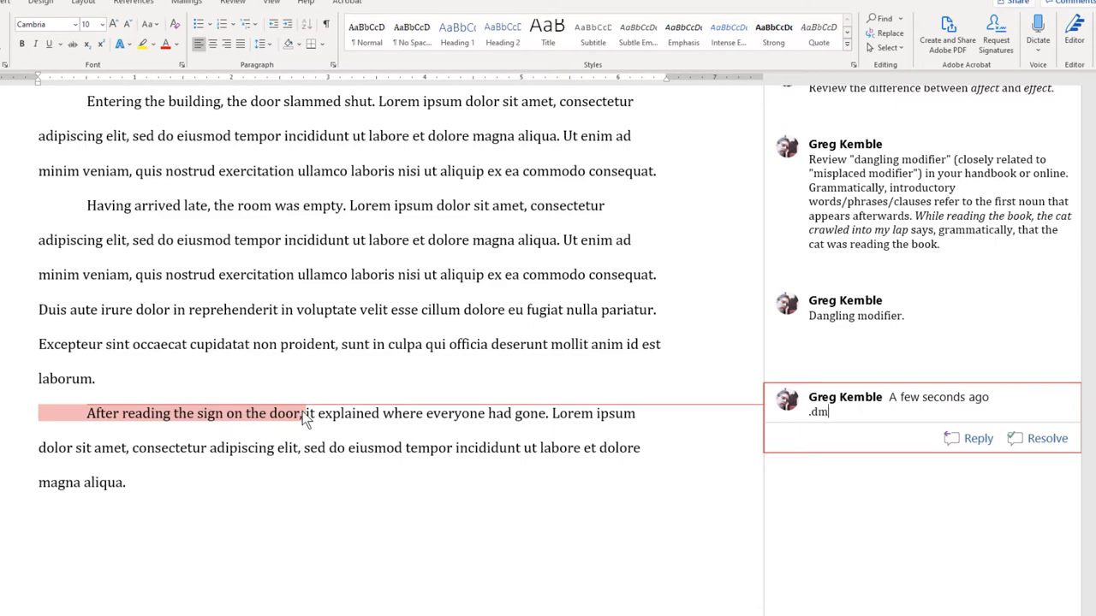
text(angling modifier. (I won't keep pointing these out, so be sure you keep your eyes open for them.))
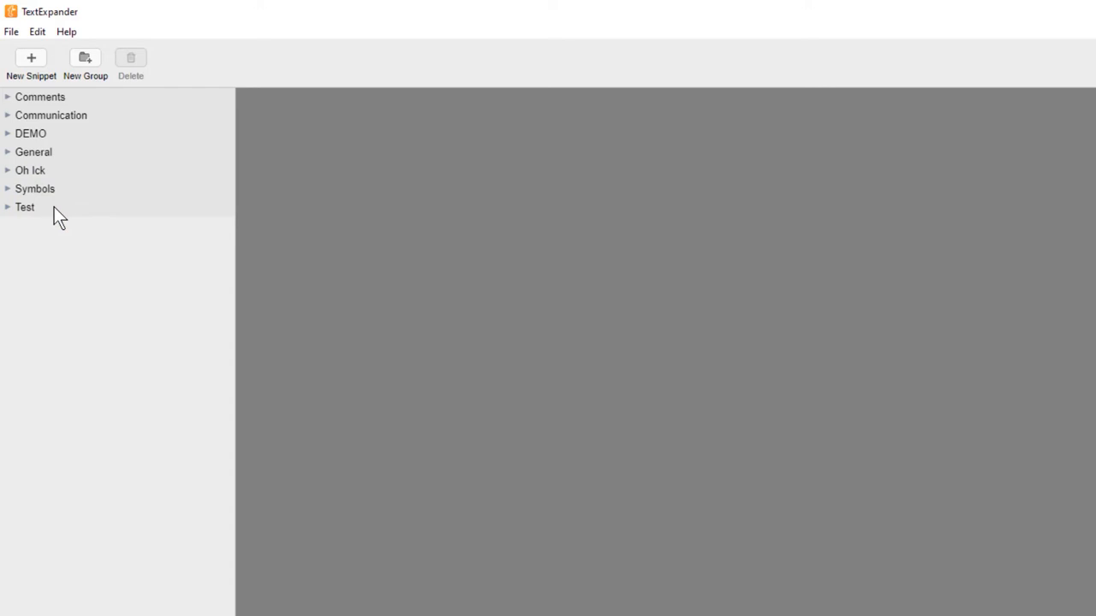
mouse_move(65, 214)
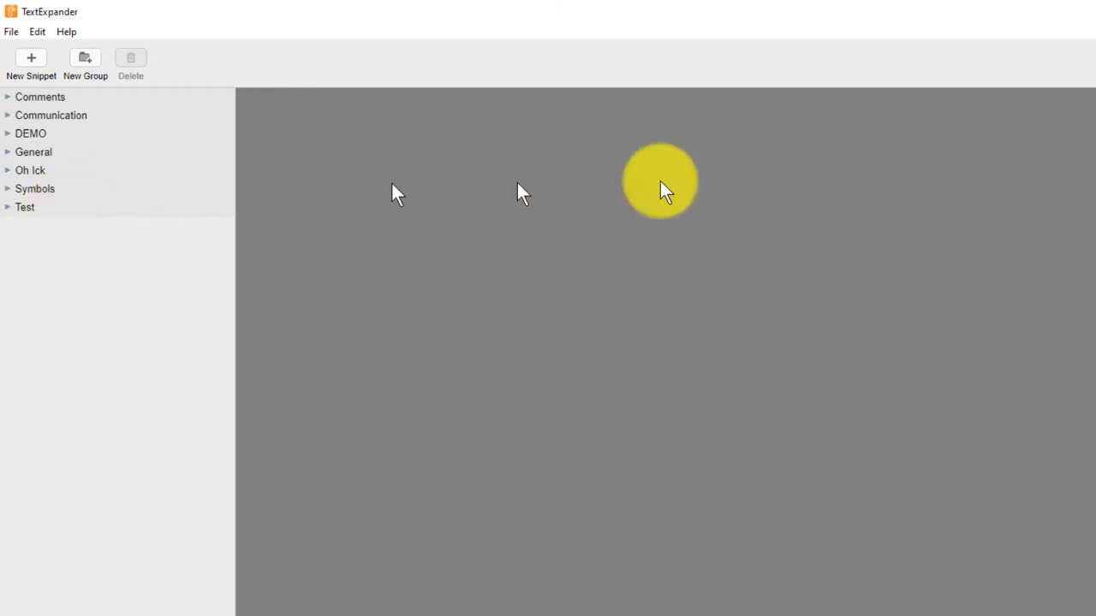
View the DEMO group's Dangling modifier snippet, then display the DEMO group settings.
click(9, 134)
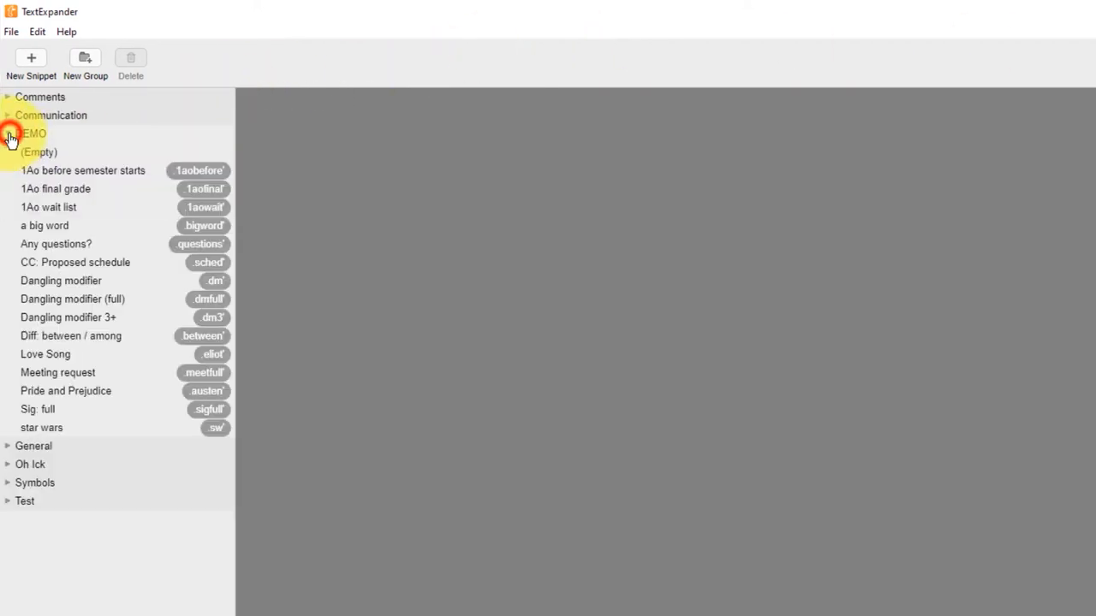
click(60, 281)
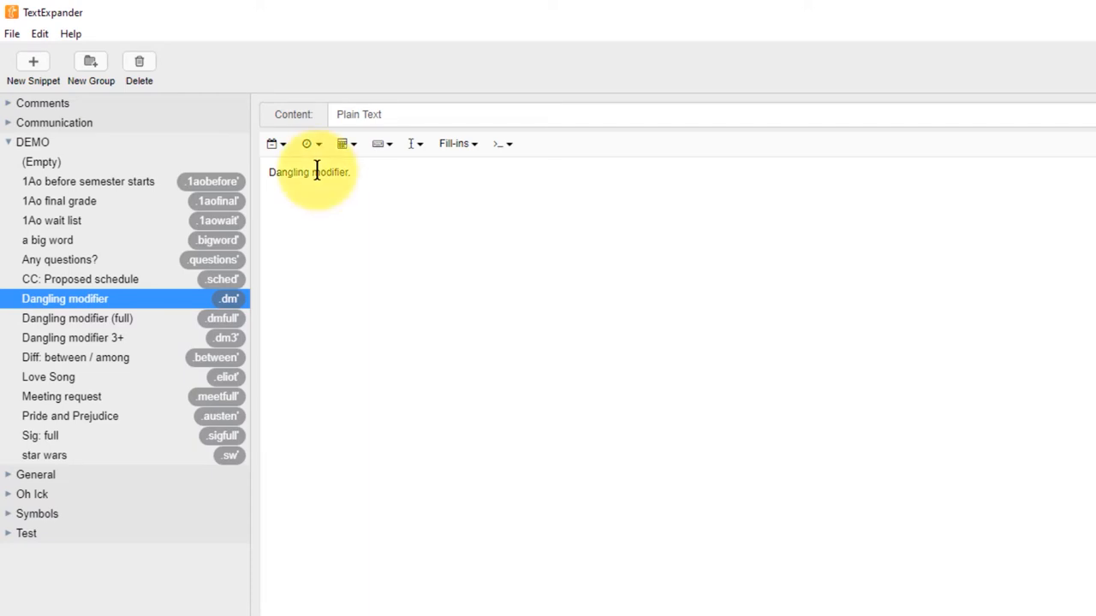
click(32, 142)
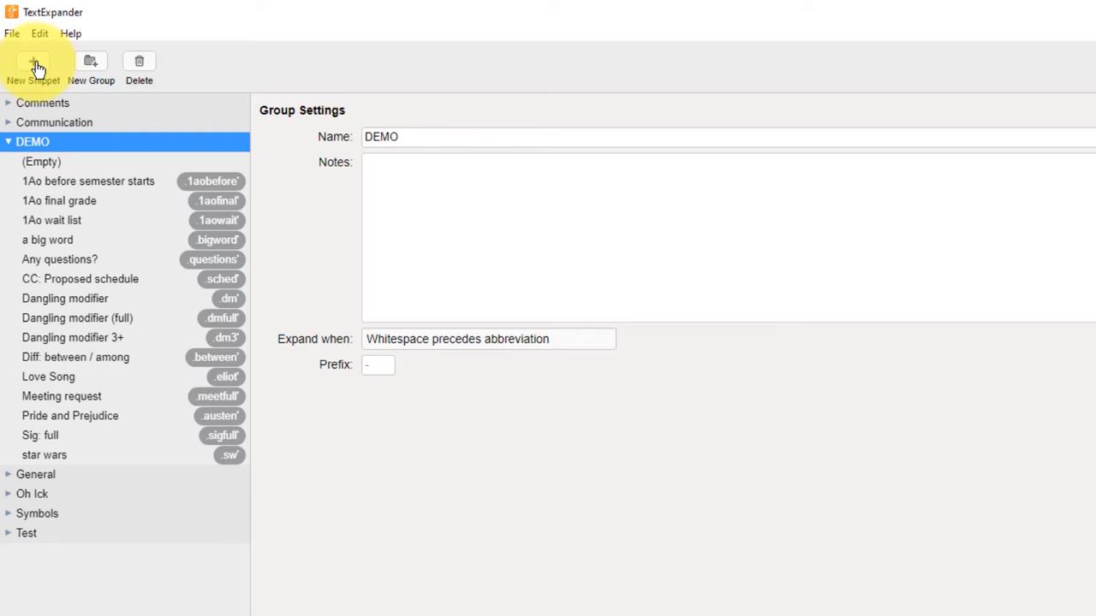
Add a DEMO snippet labelled 'New test', abbreviation .new, text 'This is a new snippet.'.
click(33, 67)
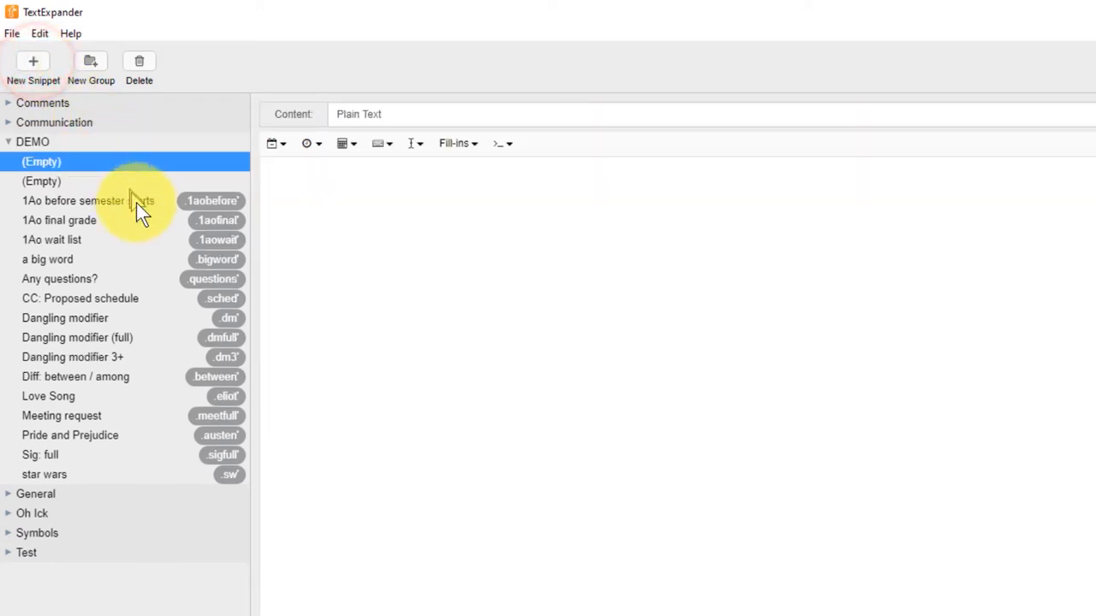
text(This is a new snippet.)
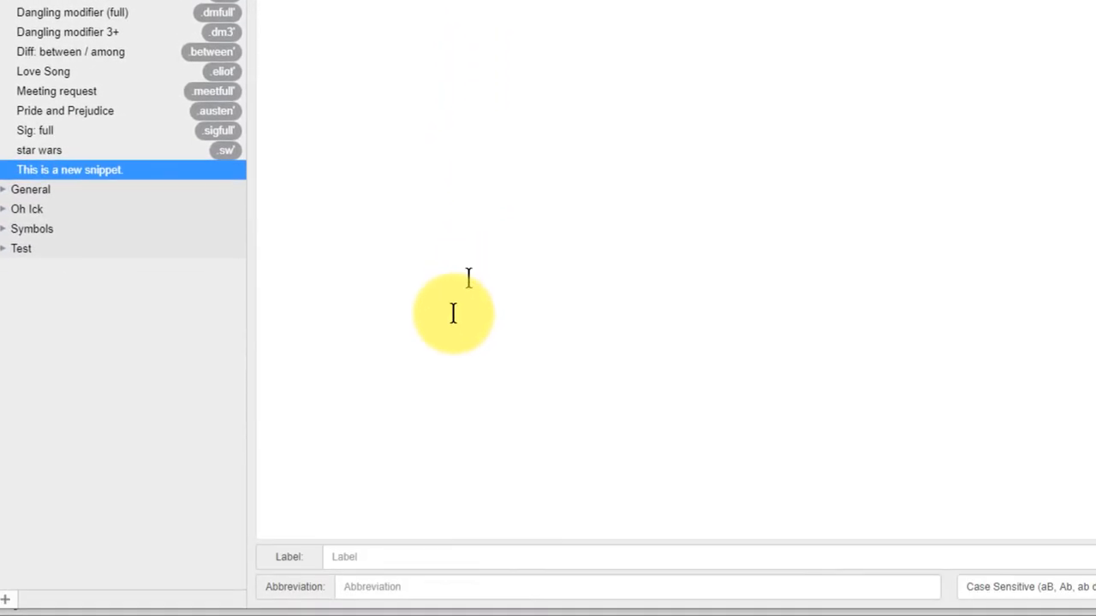
click(410, 556)
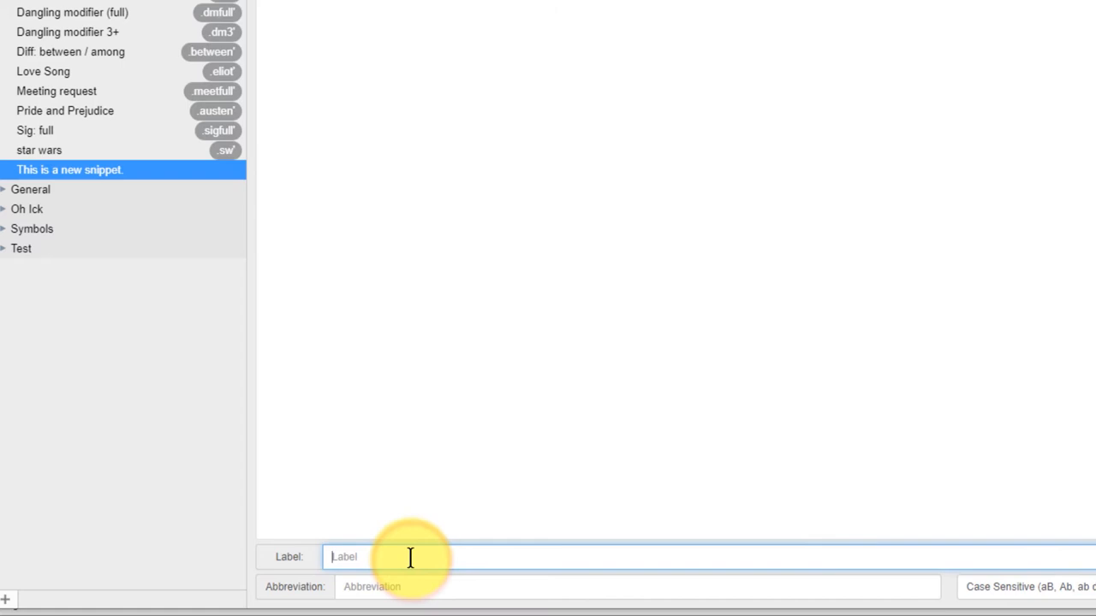
text(New test)
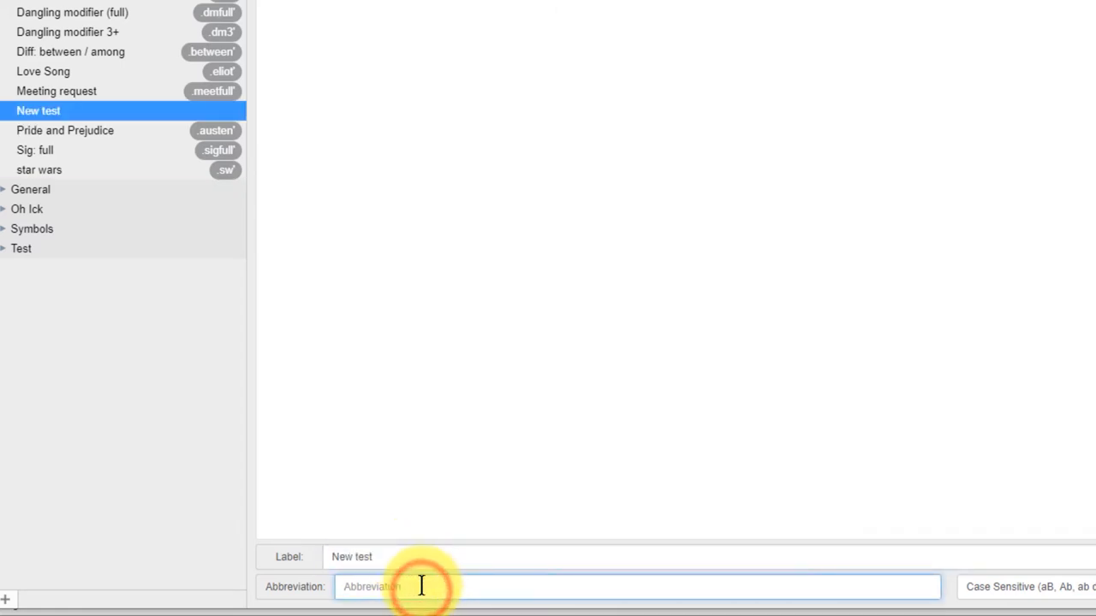
text(.new')
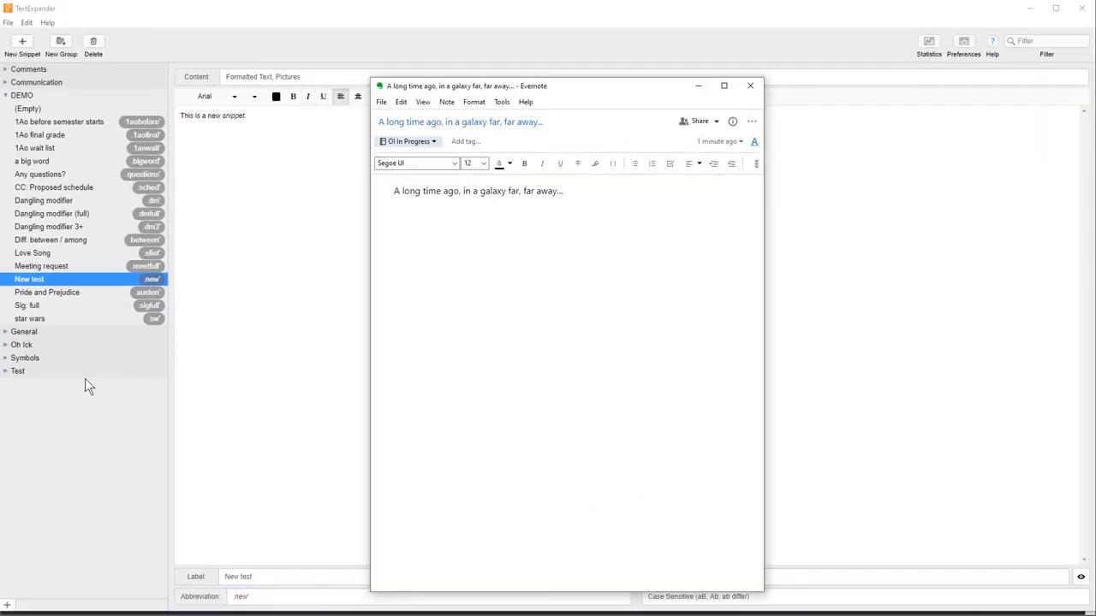
text(.new)
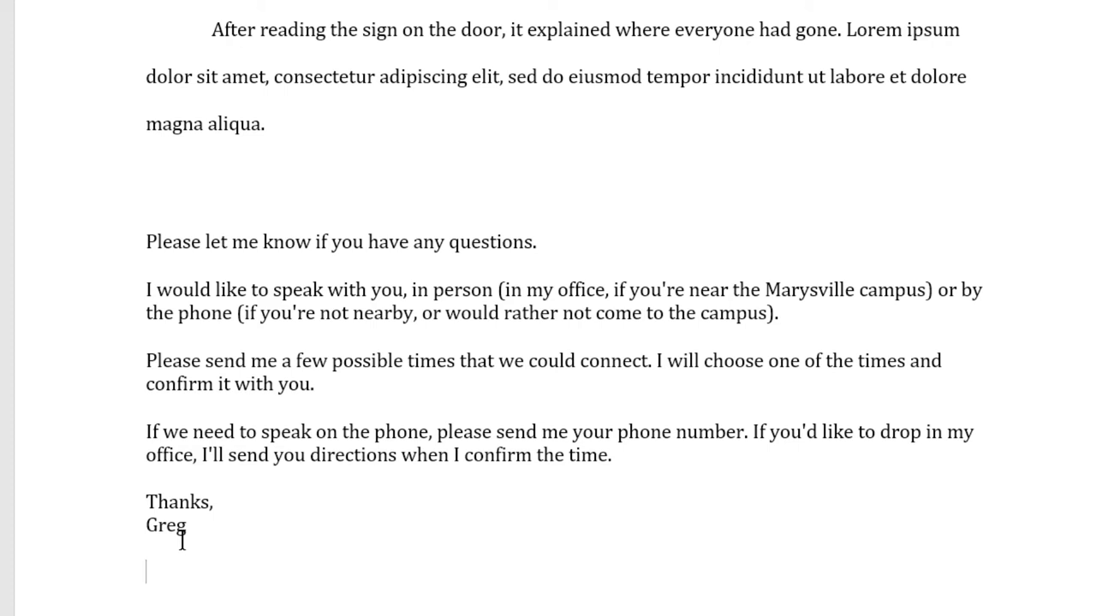
Scroll down below the essay to the meeting-request message.
scroll(down, 3)
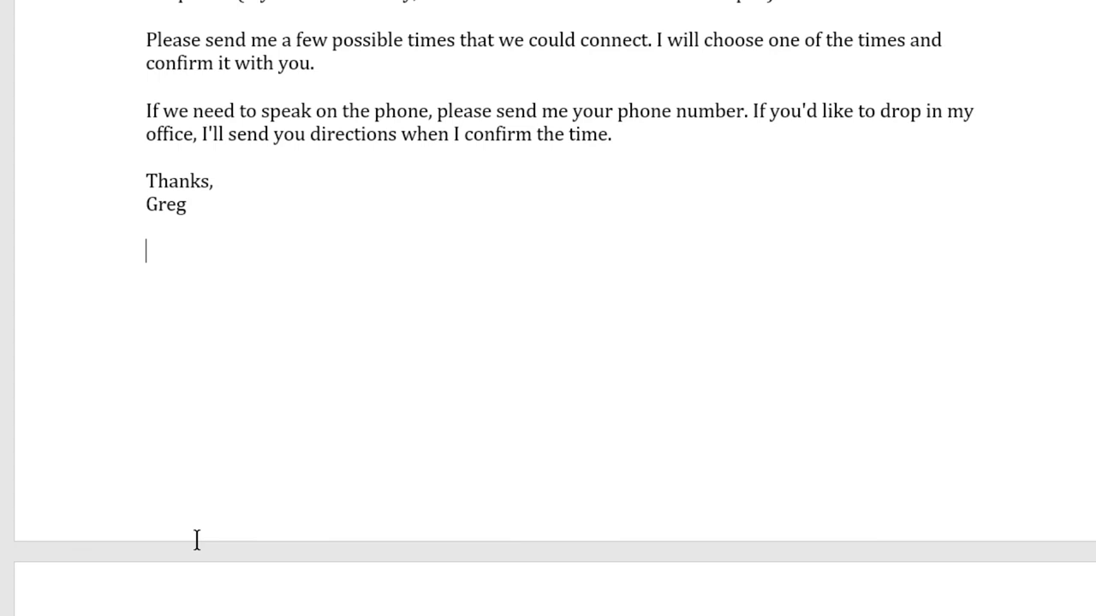
Expand .affect and .effect into affect-versus-effect reminders, then search snippets for 'eff'.
text(.affect)
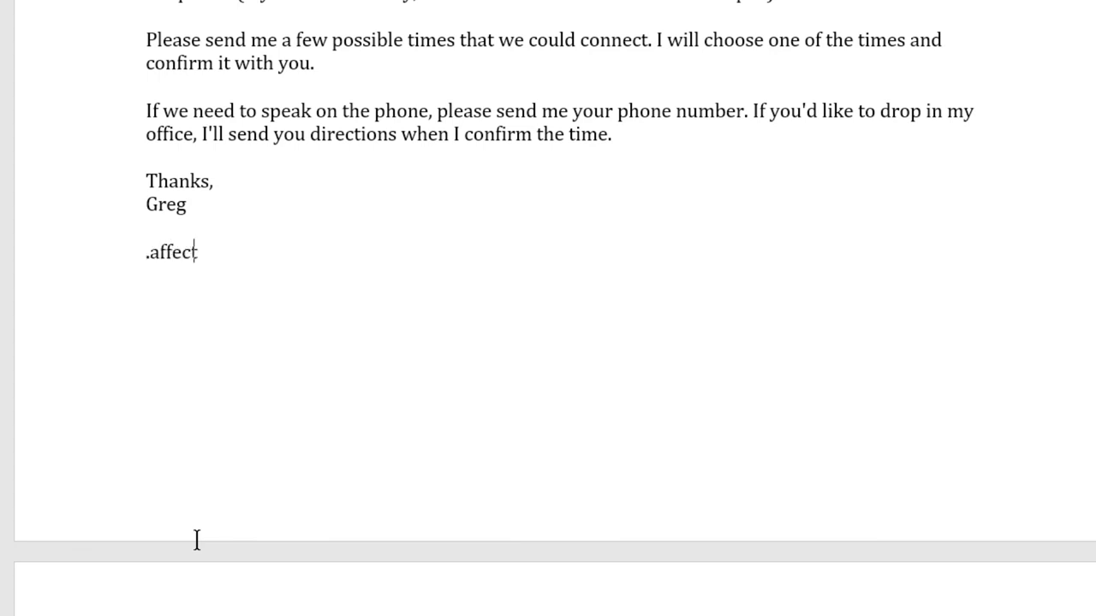
key(ctrl+v)
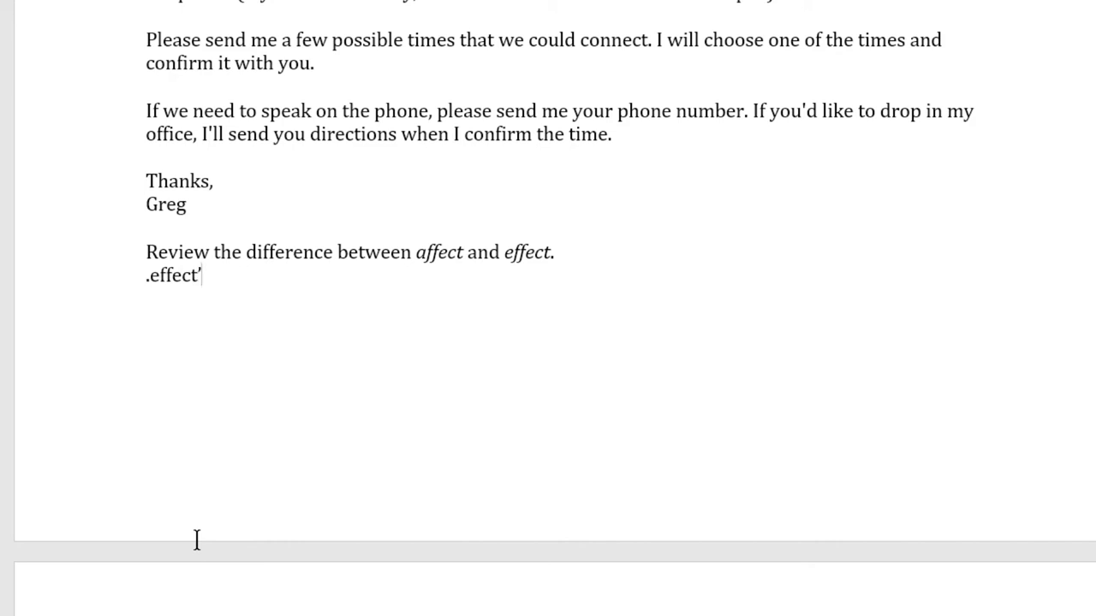
key(ctrl+v)
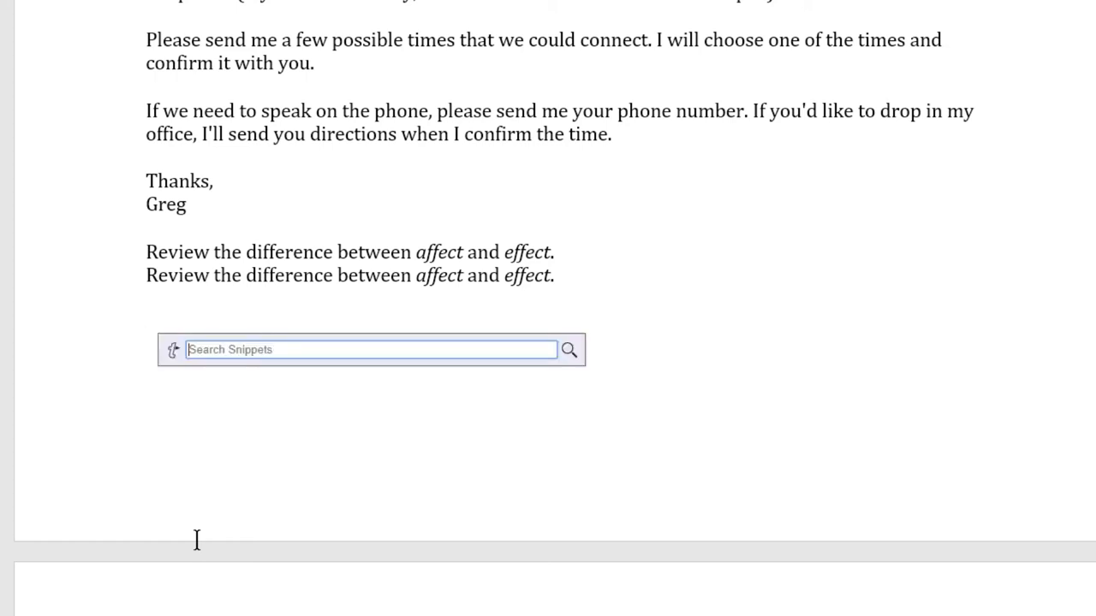
text(eff)
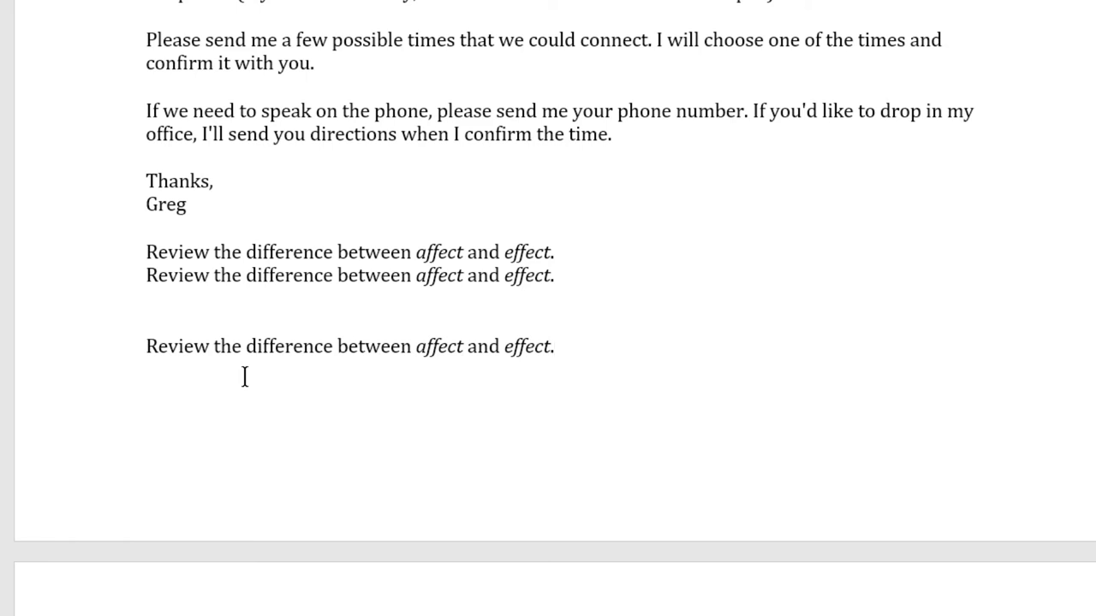
click(553, 346)
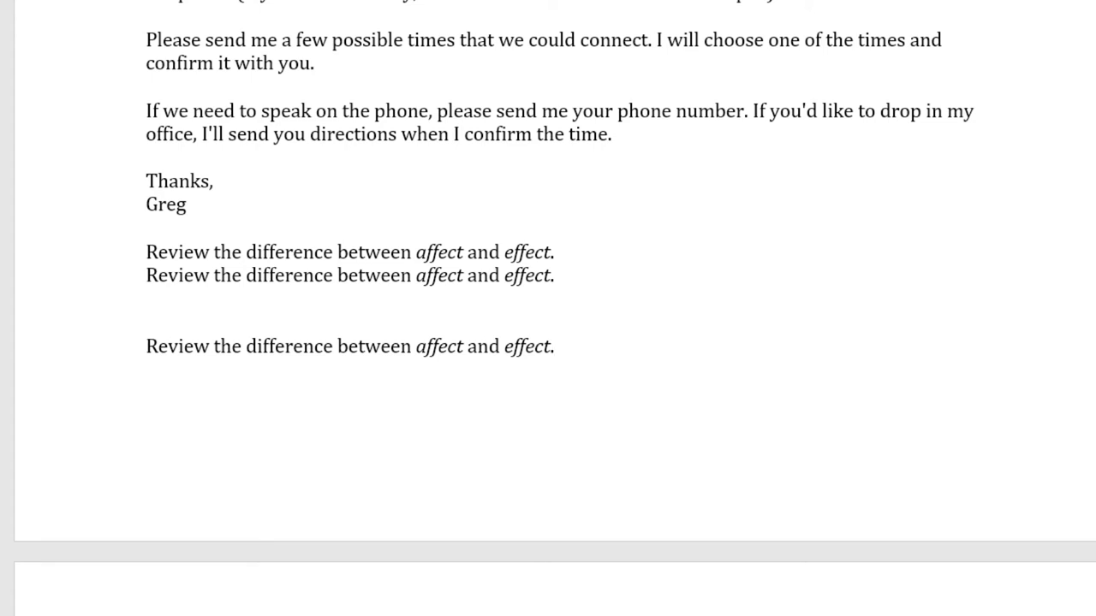
click(553, 346)
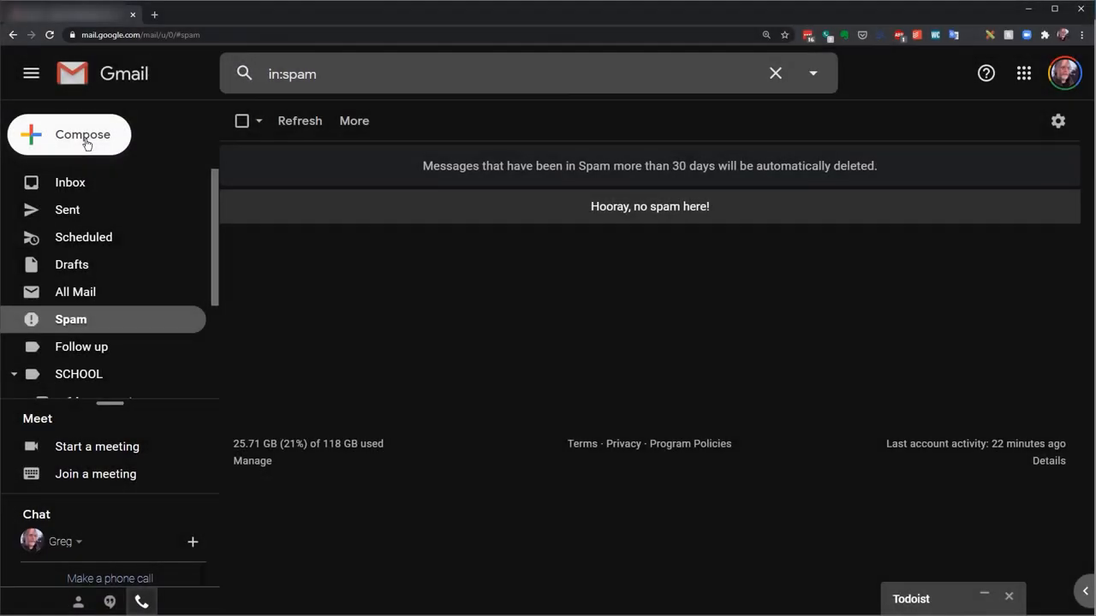
click(69, 135)
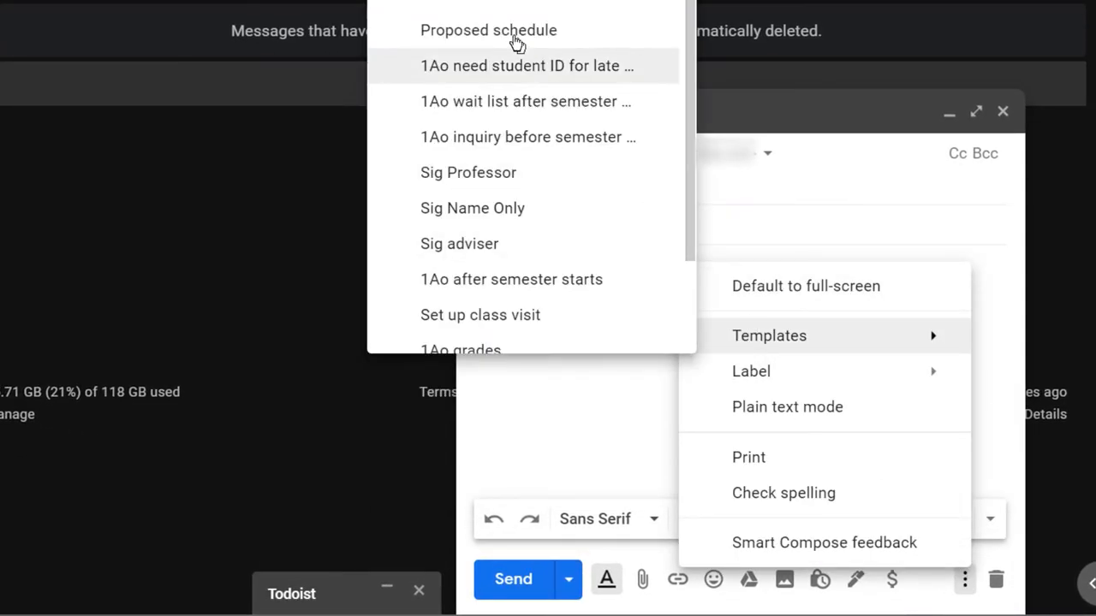
click(488, 30)
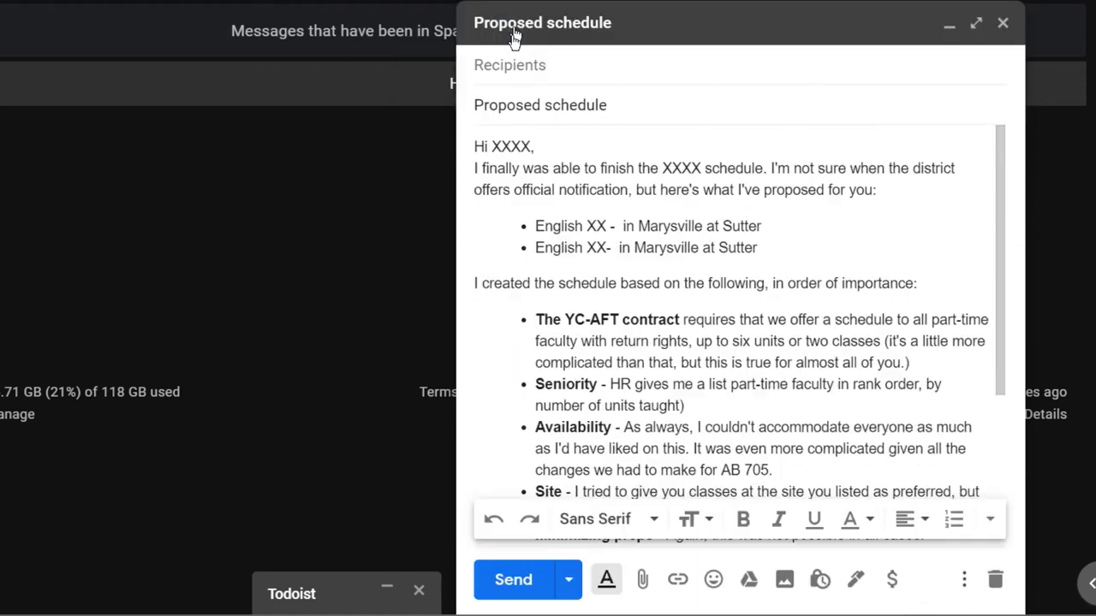
double_click(511, 146)
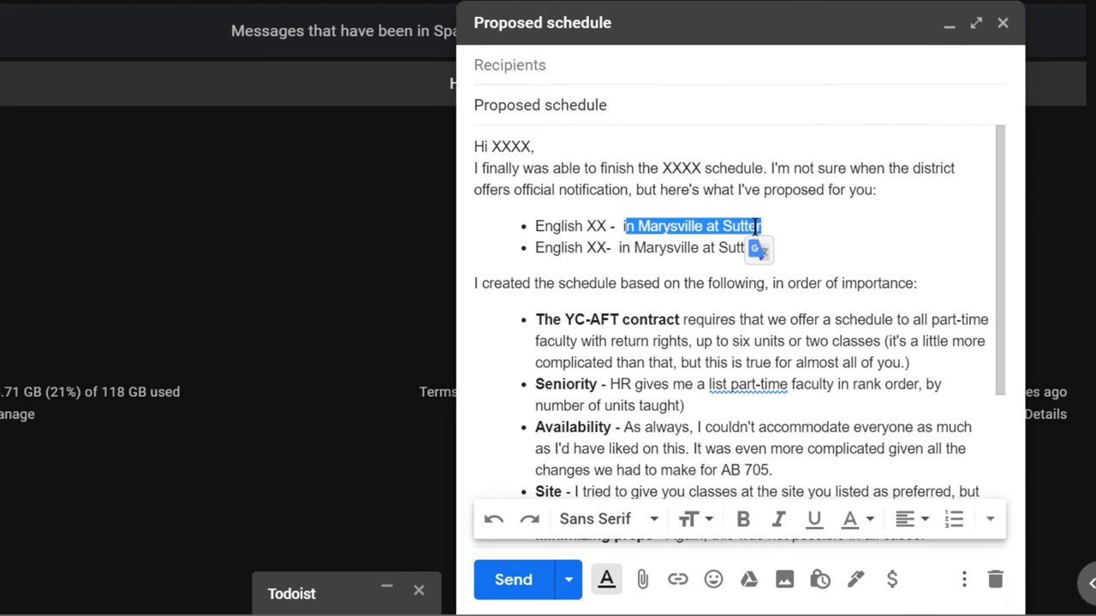
mouse_move(658, 341)
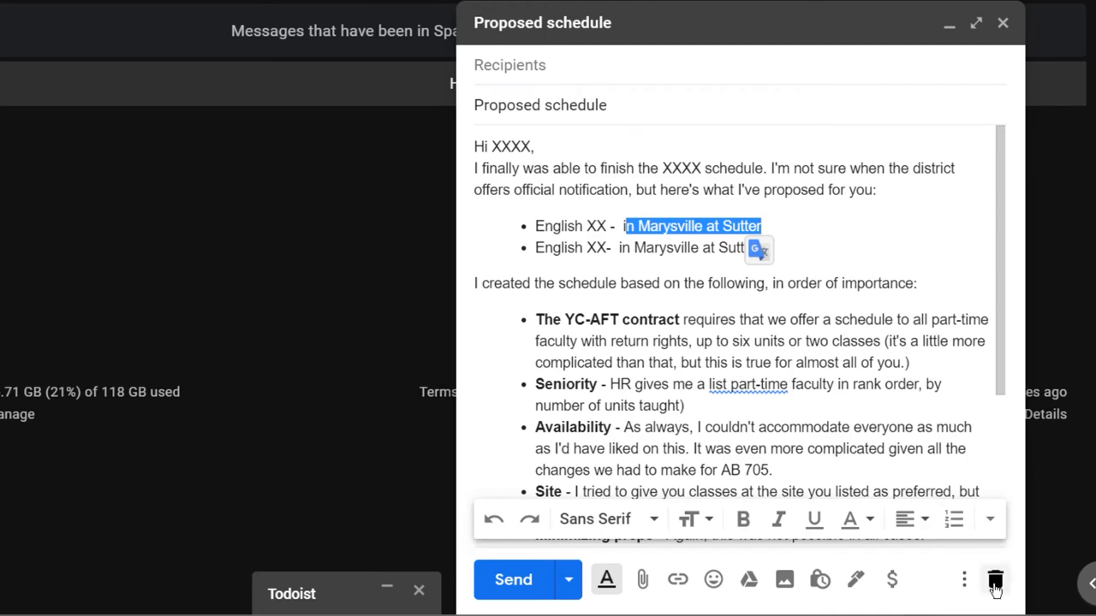
click(994, 579)
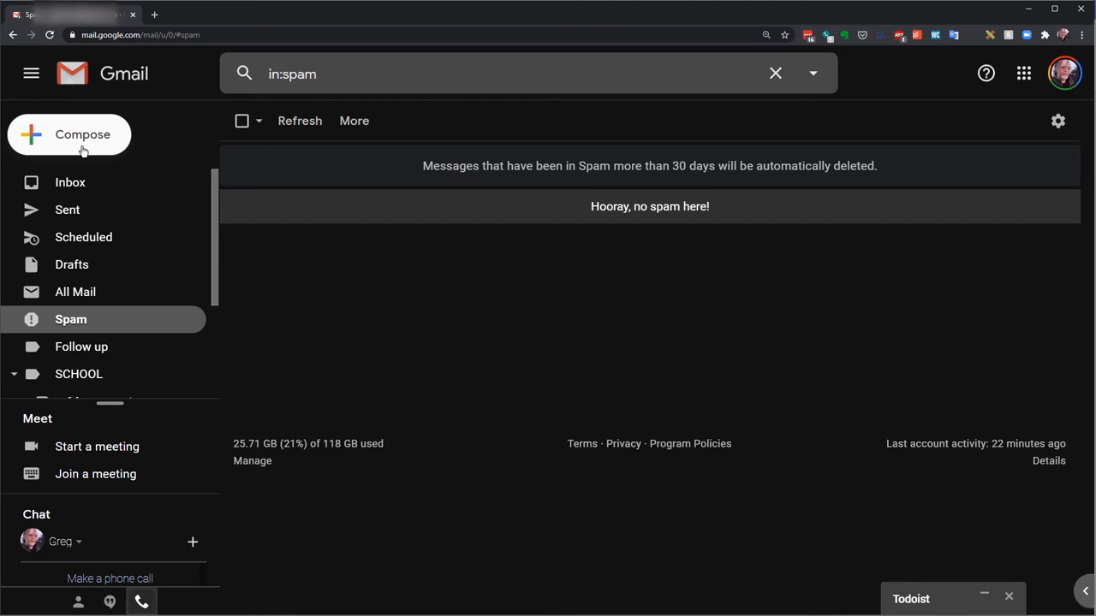
Compose a new Gmail message and trigger the .sched schedule snippet form.
click(68, 134)
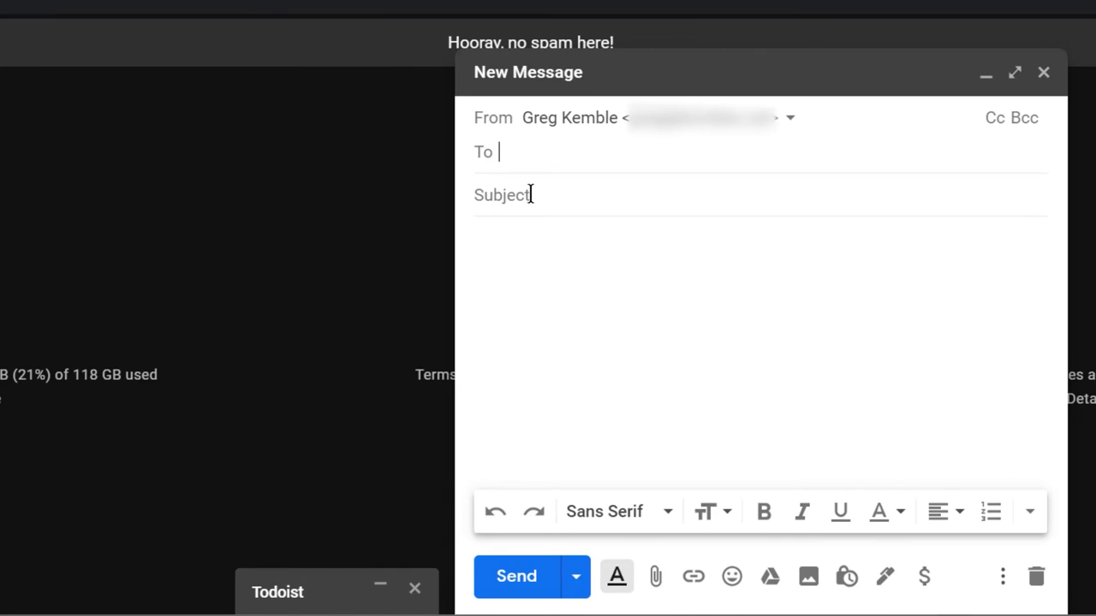
text(.sched)
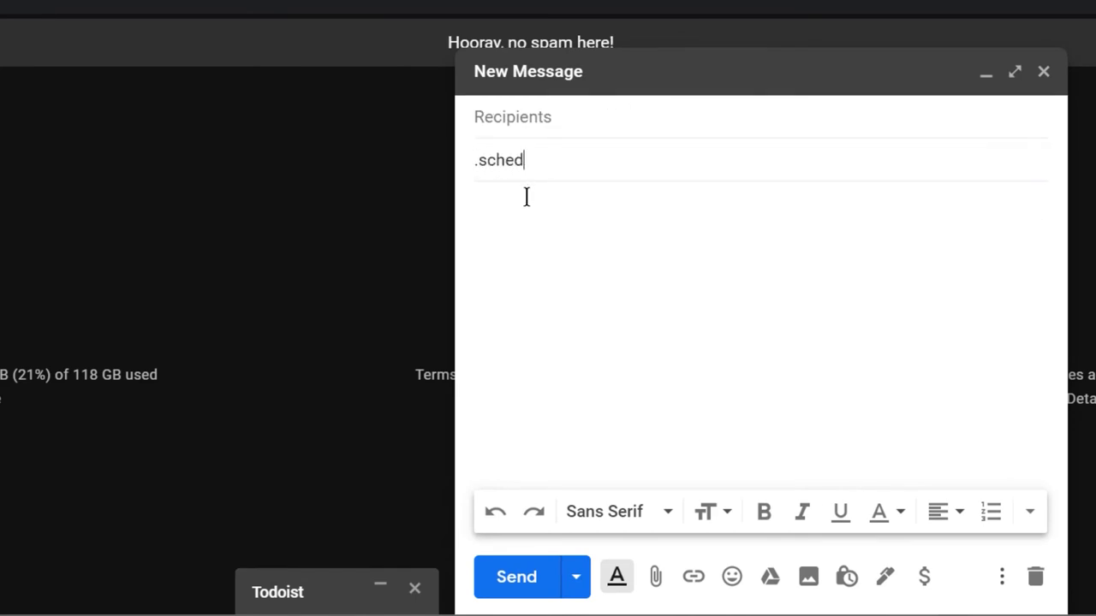
text(.sched)
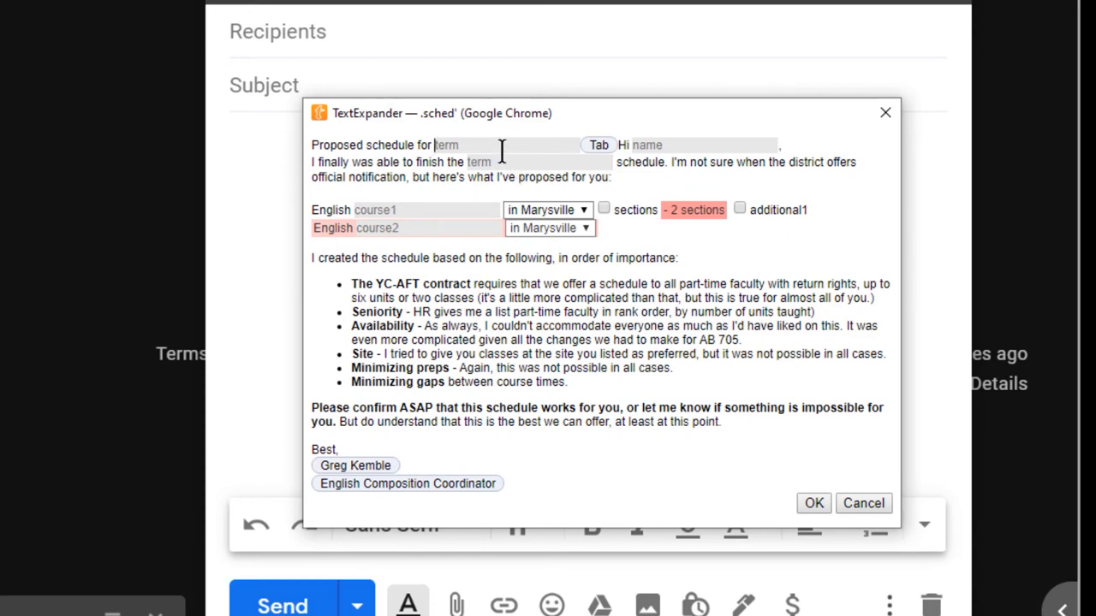
Enter Spring 2049 as the term and Rick as the recipient's name.
text(Spring)
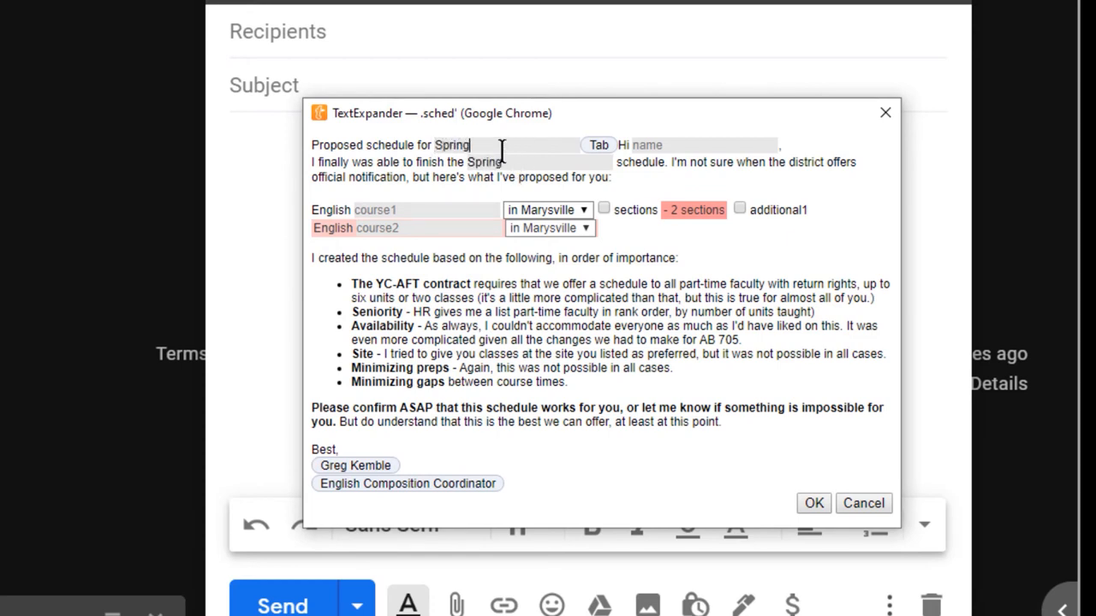
text(2049)
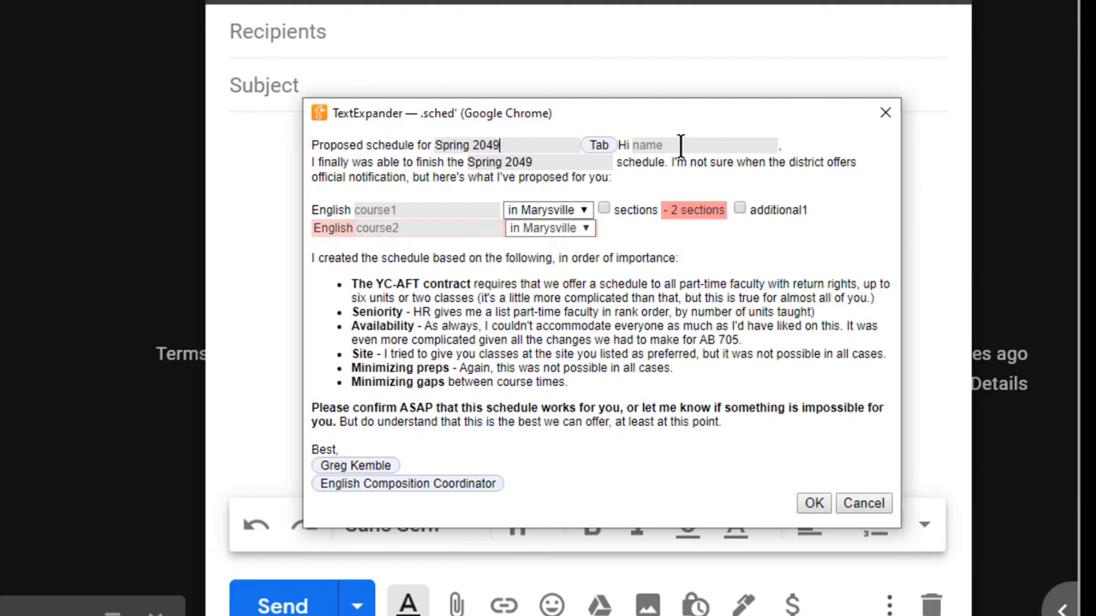
text(Rick)
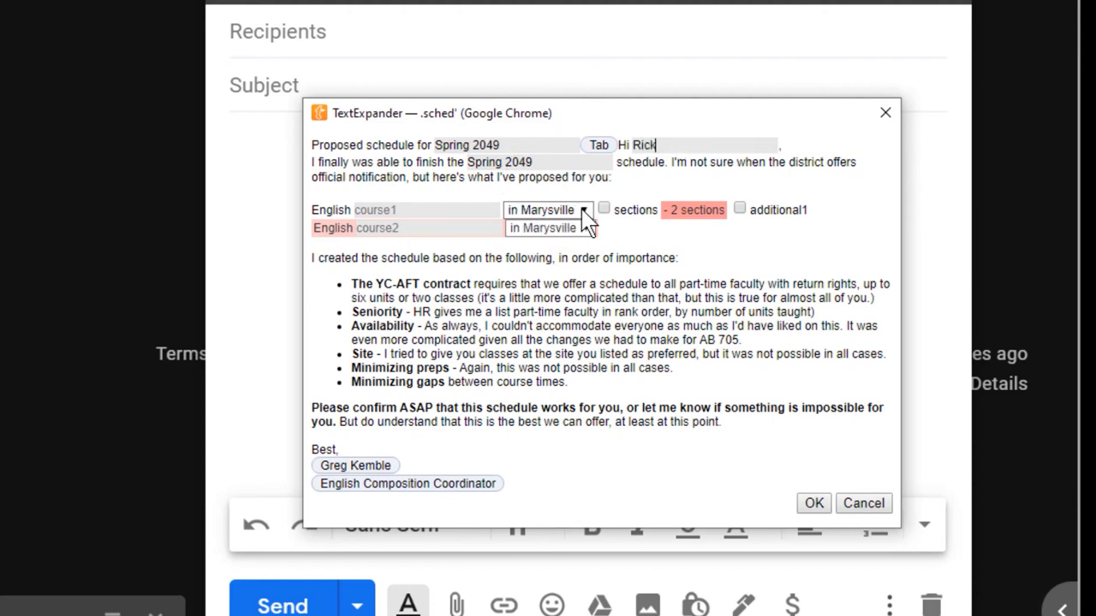
Set the first course to English 1A at Sutter with the 2 sections option ticked.
click(548, 210)
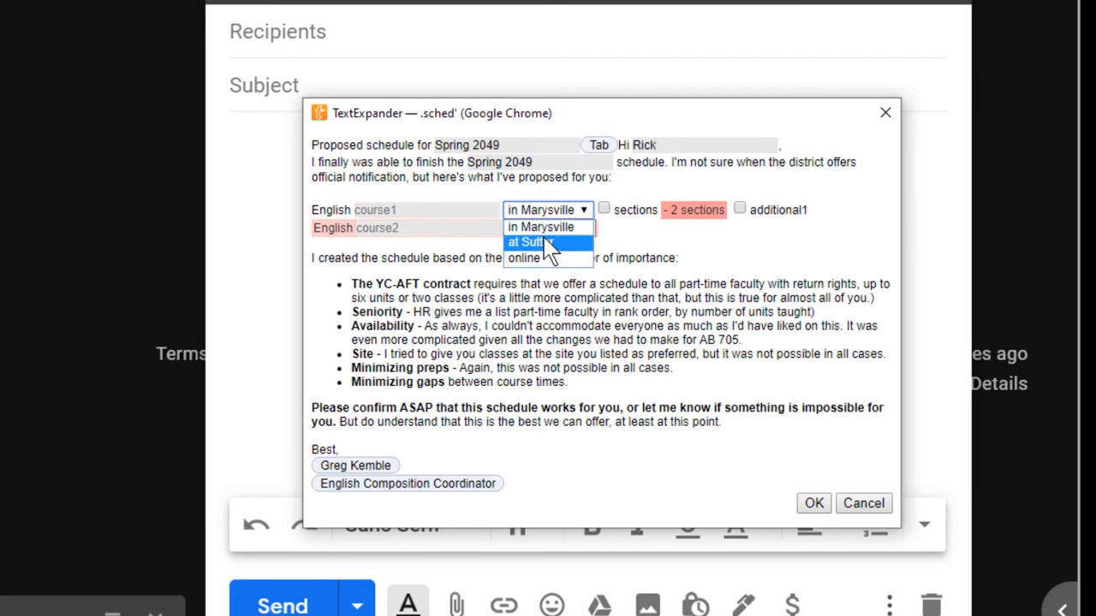
click(523, 242)
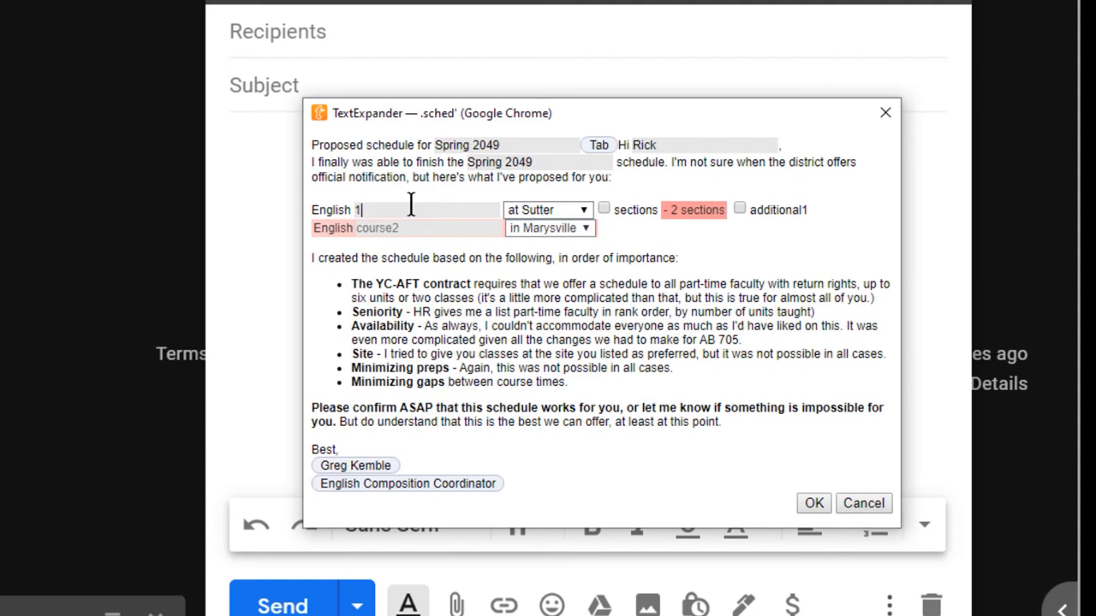
text(A)
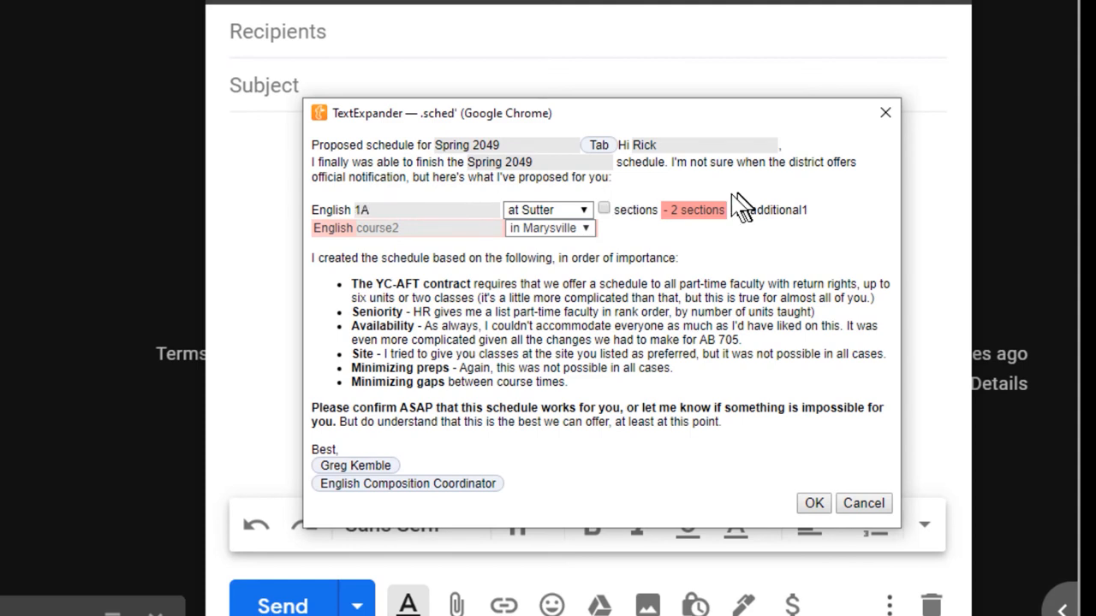
mouse_move(603, 219)
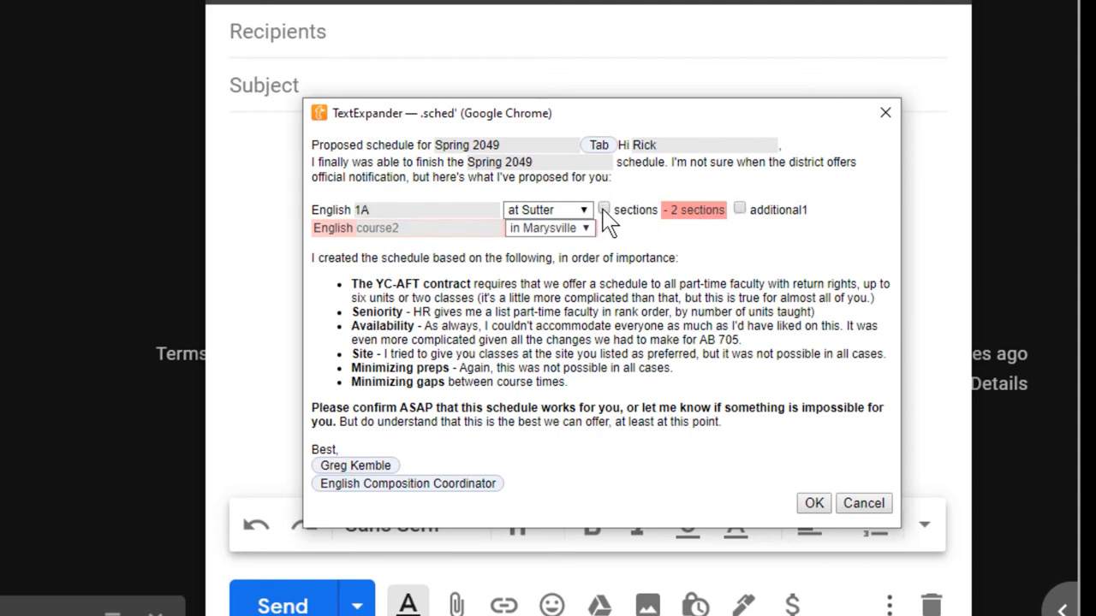
click(603, 209)
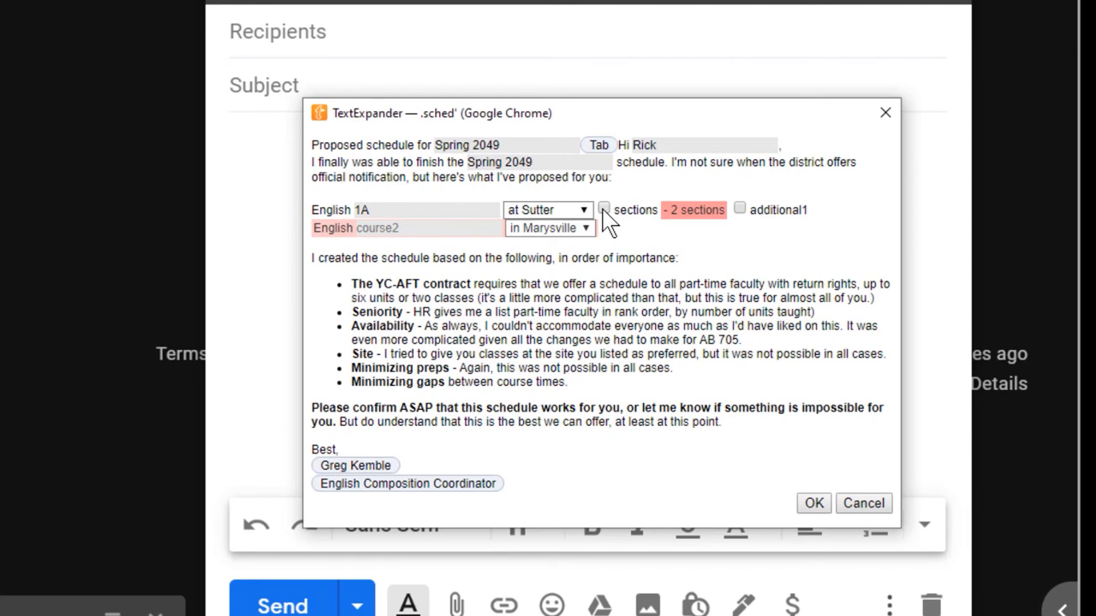
click(604, 209)
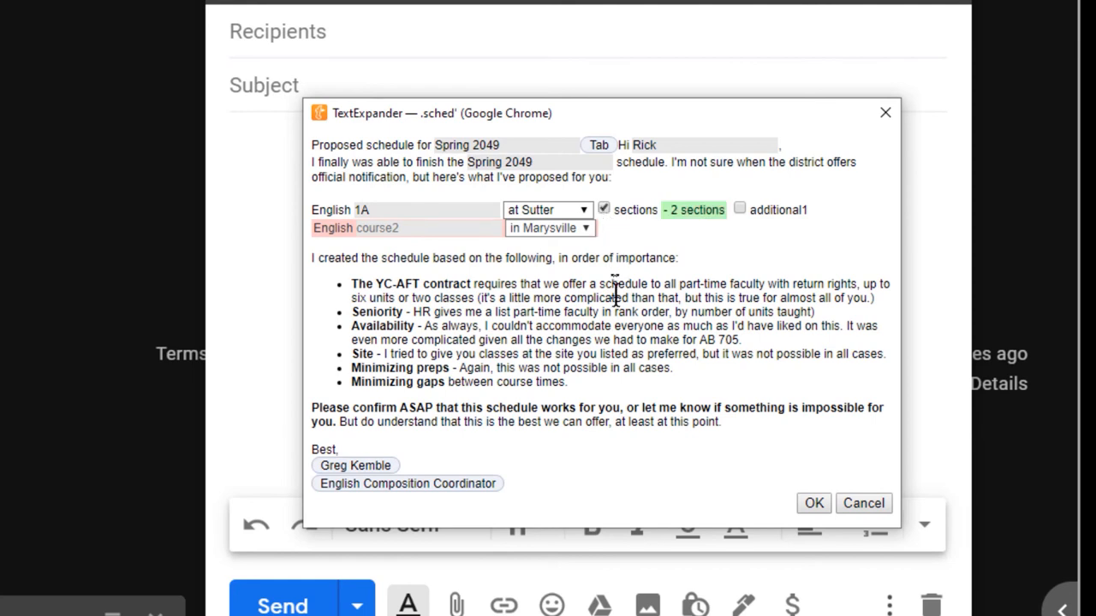
mouse_move(385, 461)
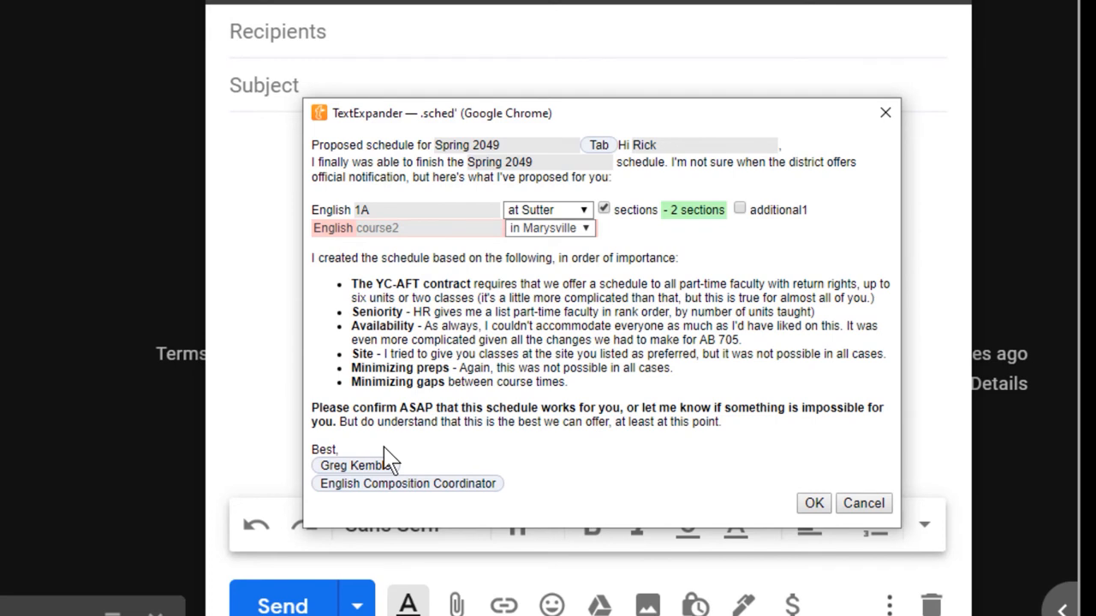
mouse_move(544, 505)
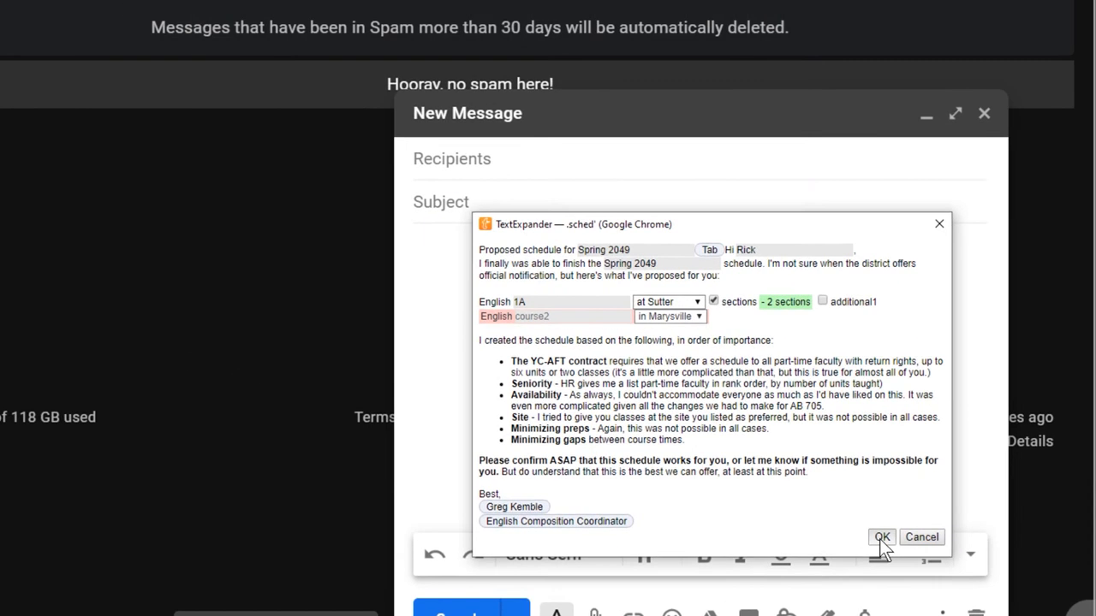
click(882, 536)
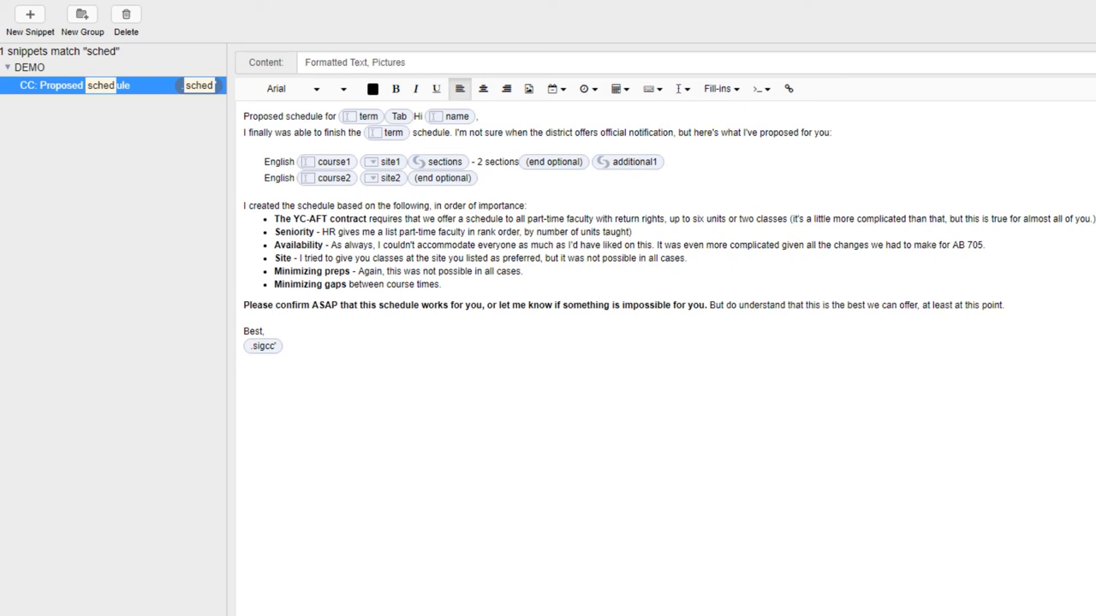
mouse_move(428, 64)
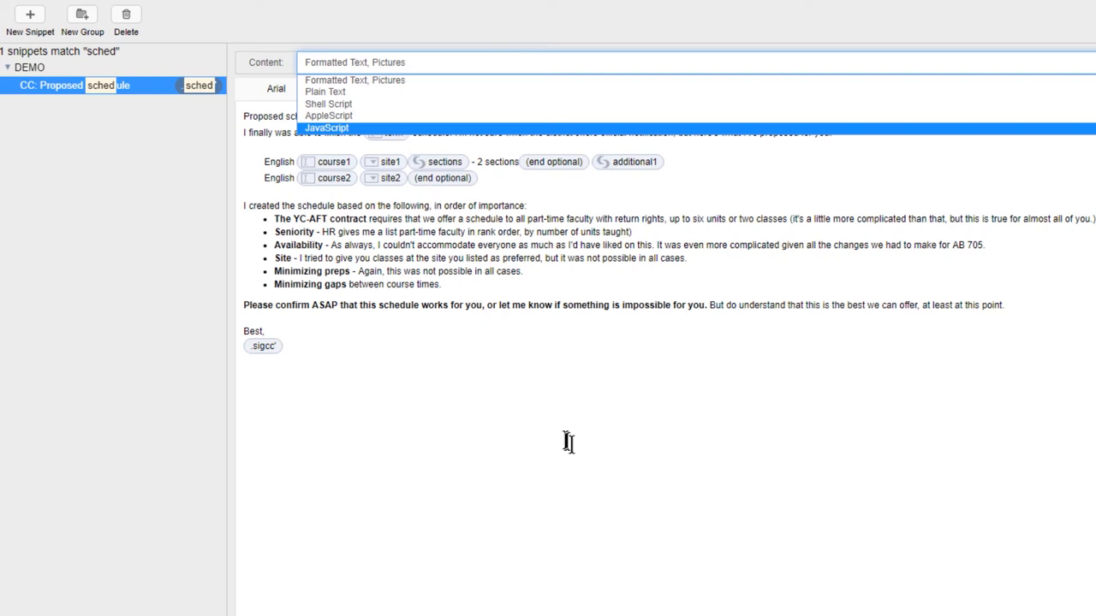
click(355, 80)
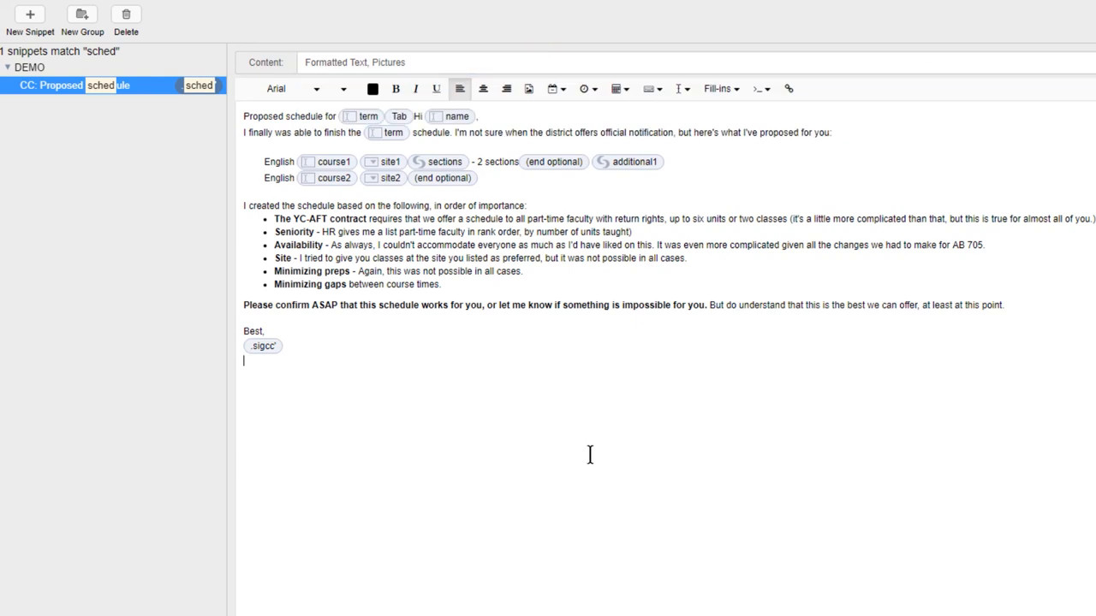